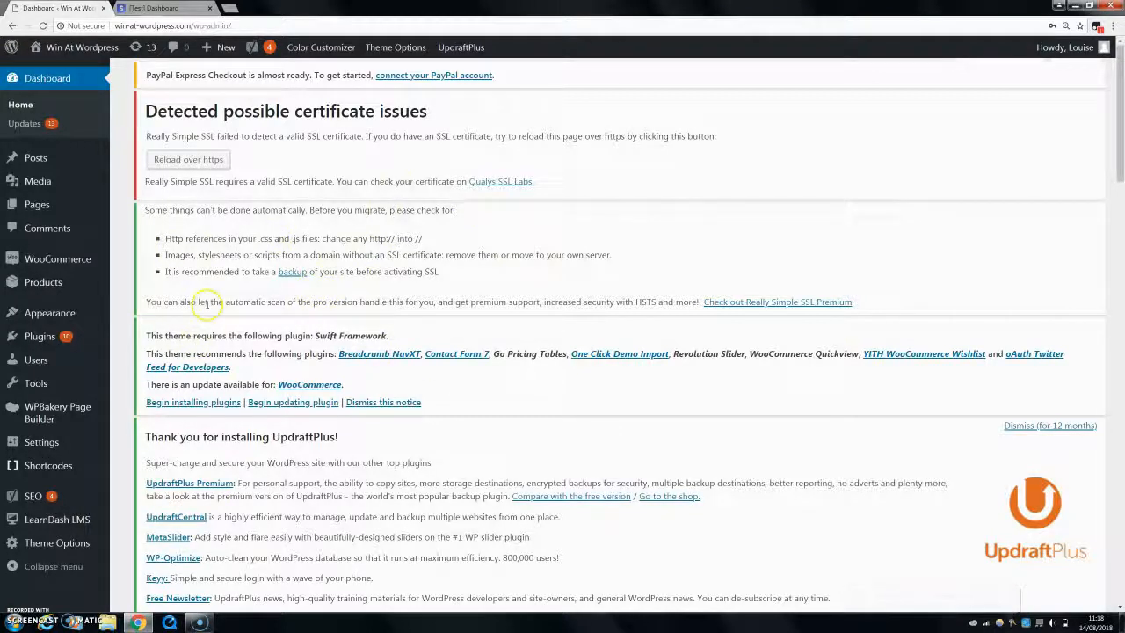
mouse_move(1002, 316)
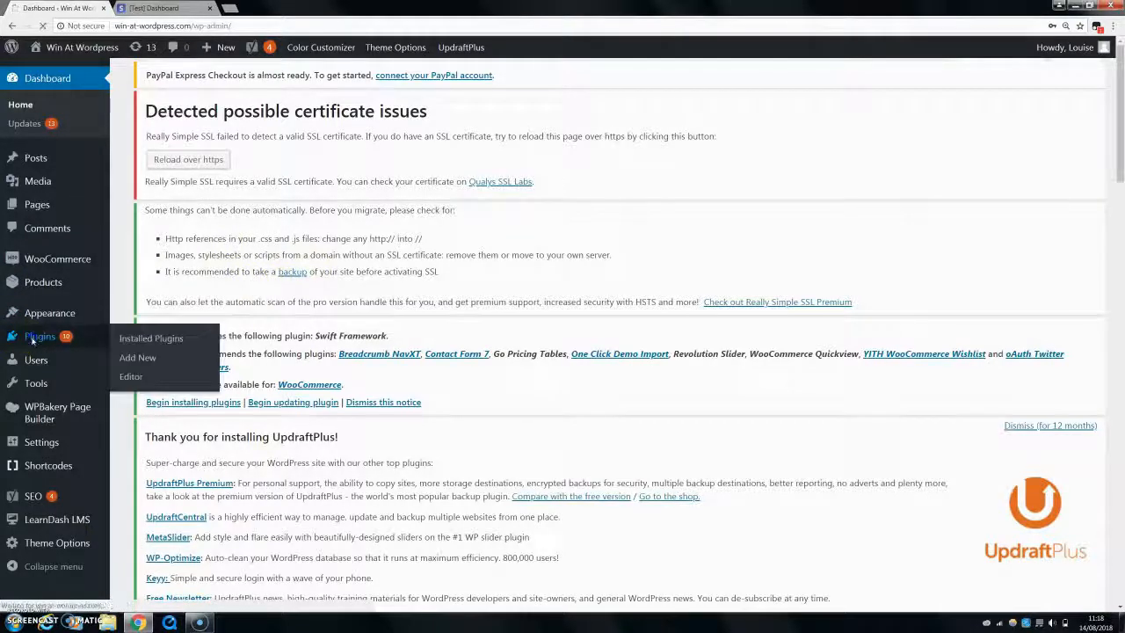
- Activate the WooCommerce Stripe Gateway plugin from the installed plugins list
left_click(151, 337)
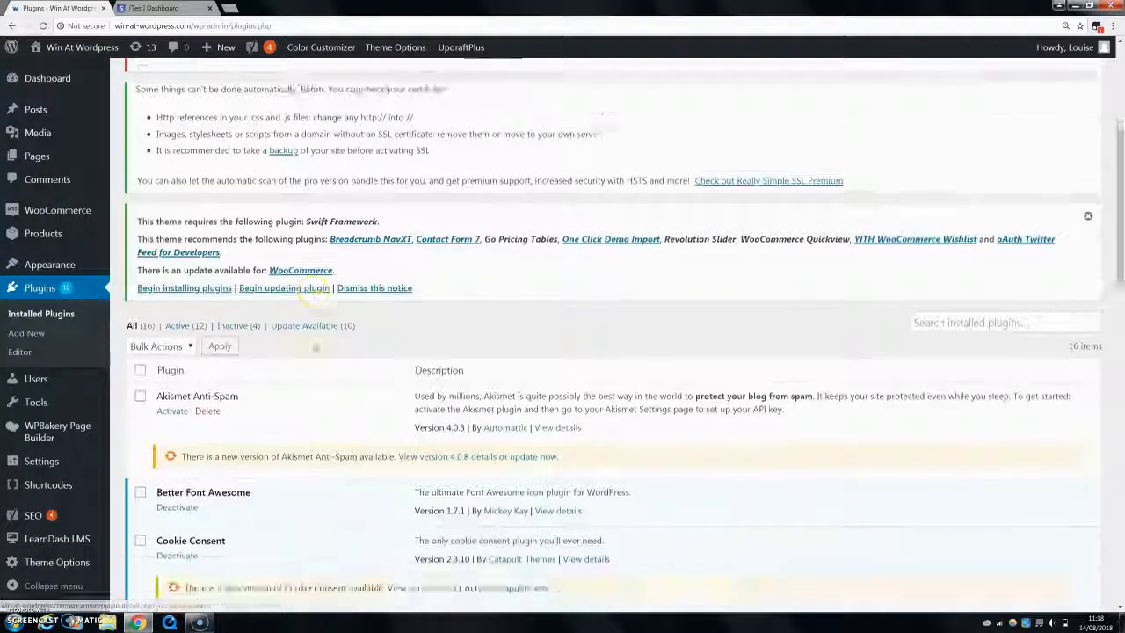
scroll("down", 3)
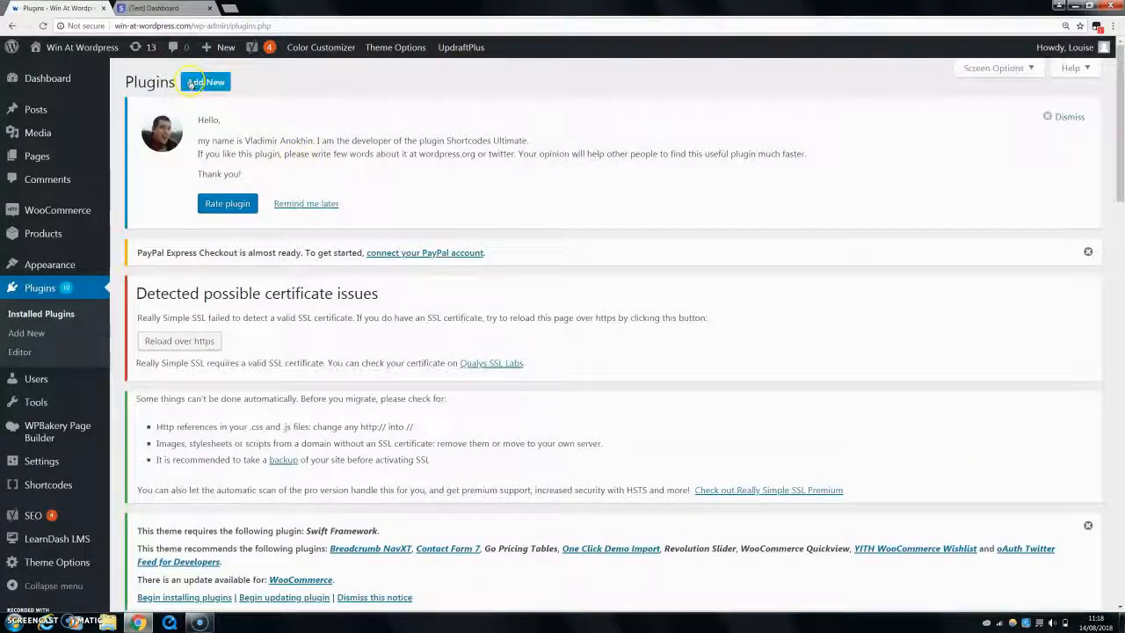
scroll("down", 3)
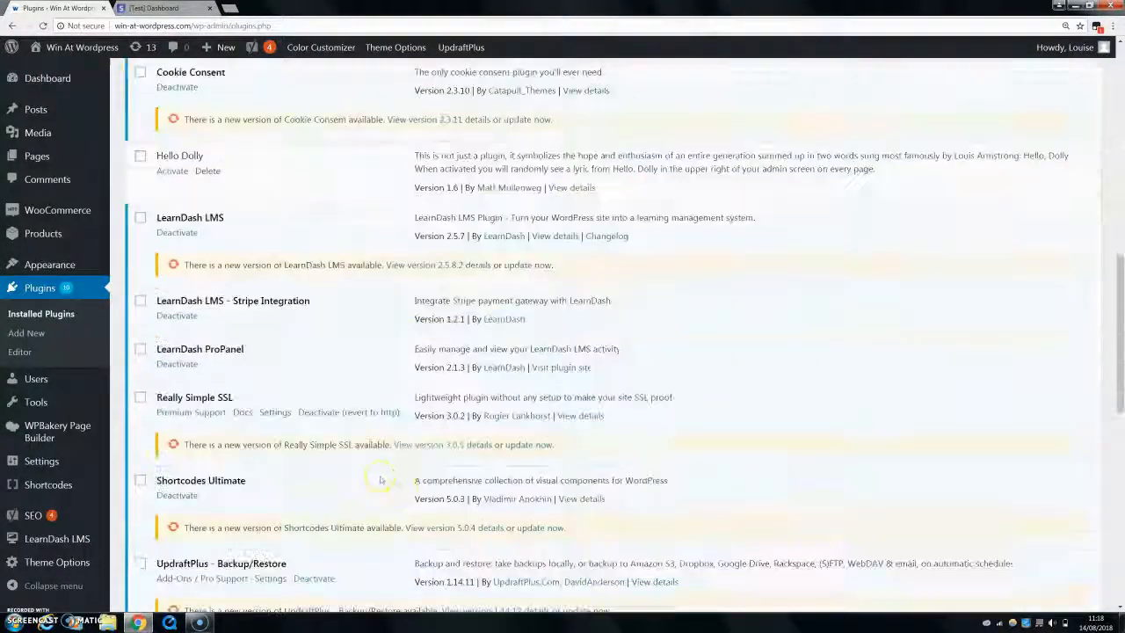
scroll("down", 3)
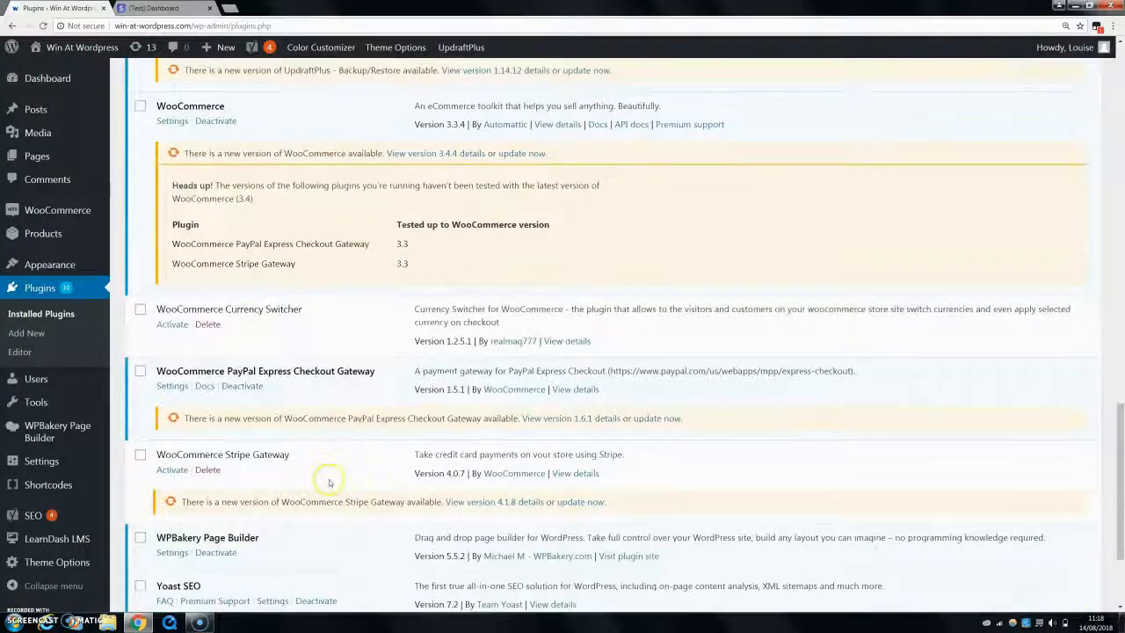
scroll("down", 3)
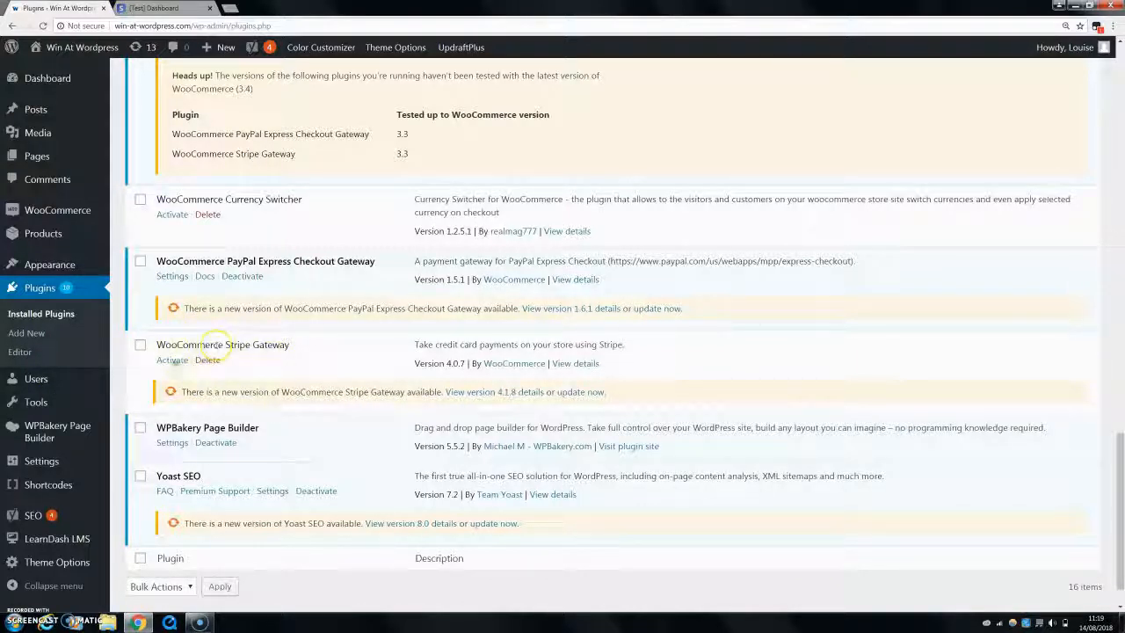
left_click(207, 358)
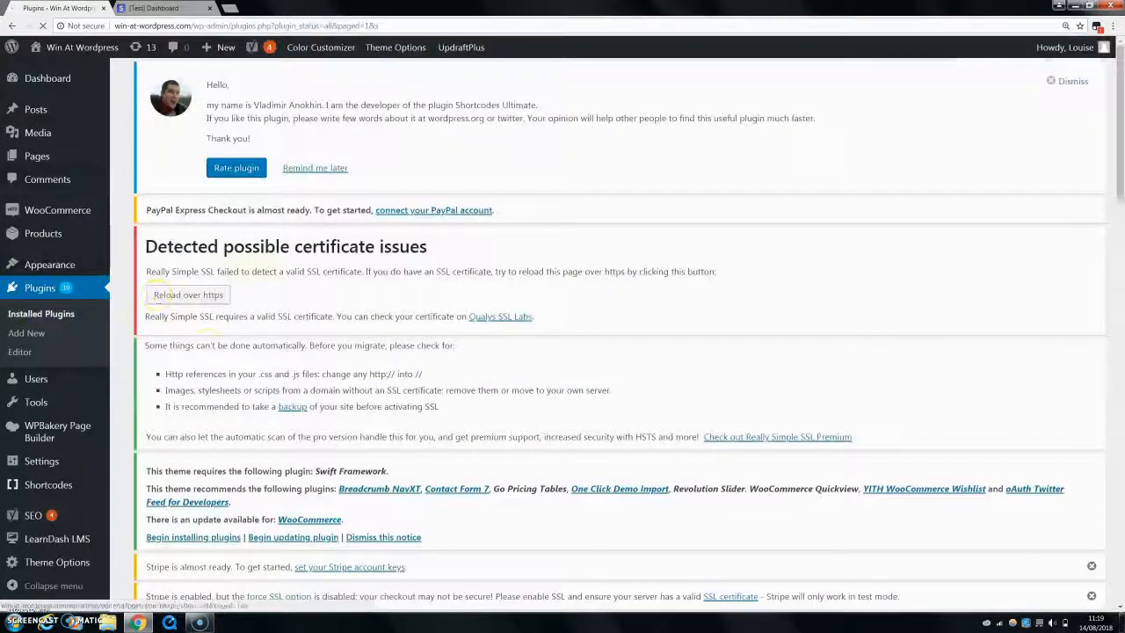
scroll("up", 3)
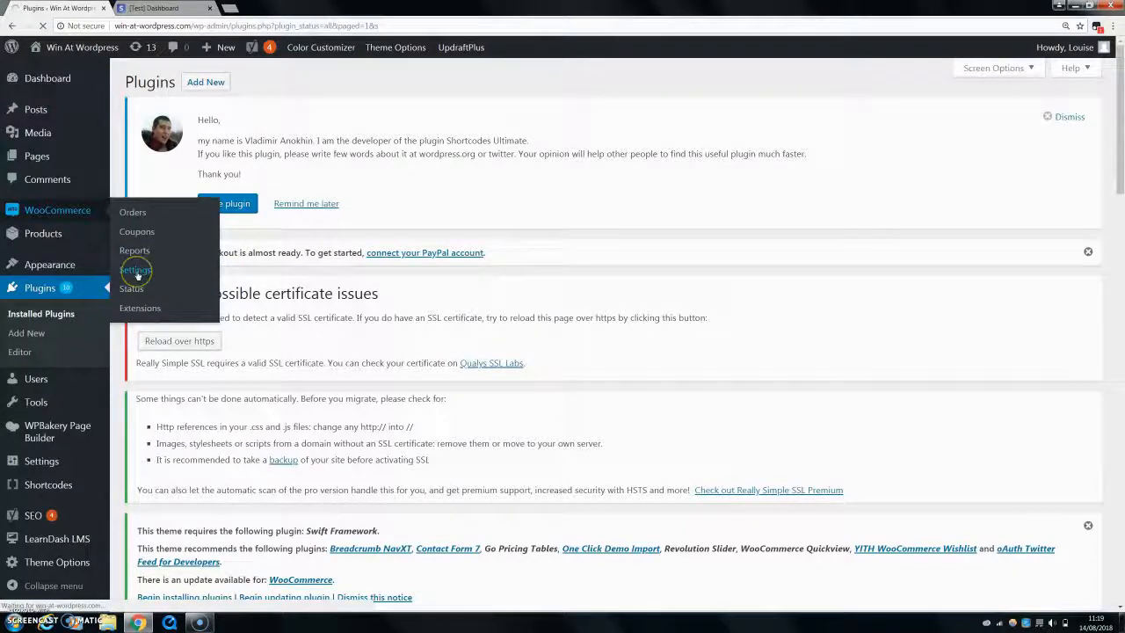
- Go to the Stripe section of WooCommerce's Checkout settings, titled Credit Card (Stripe)
left_click(135, 271)
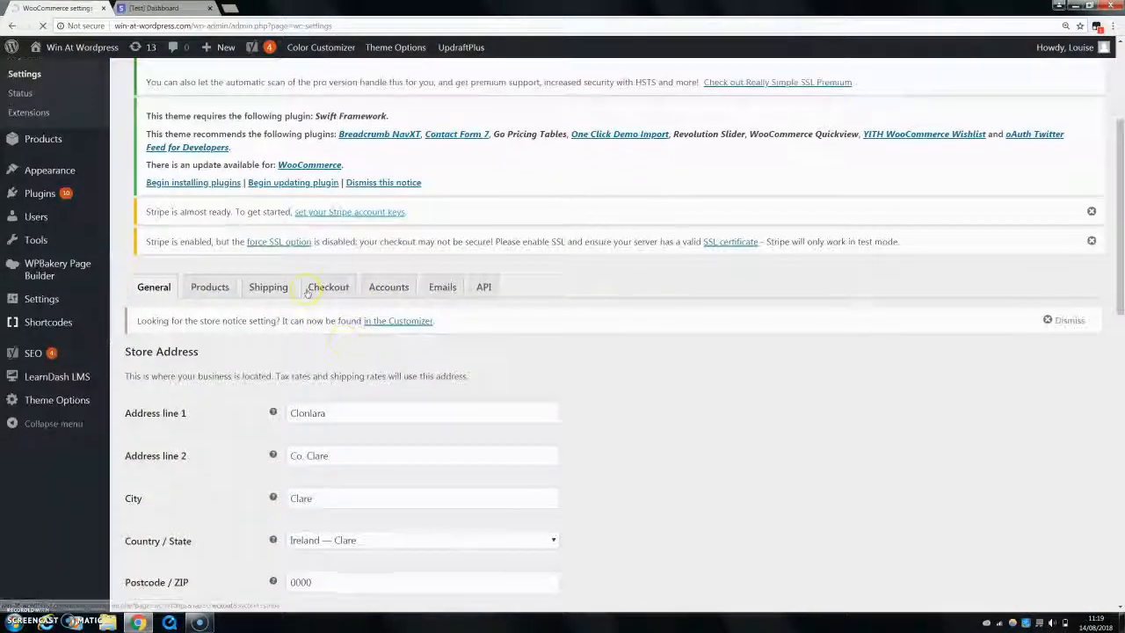
scroll("down", 3)
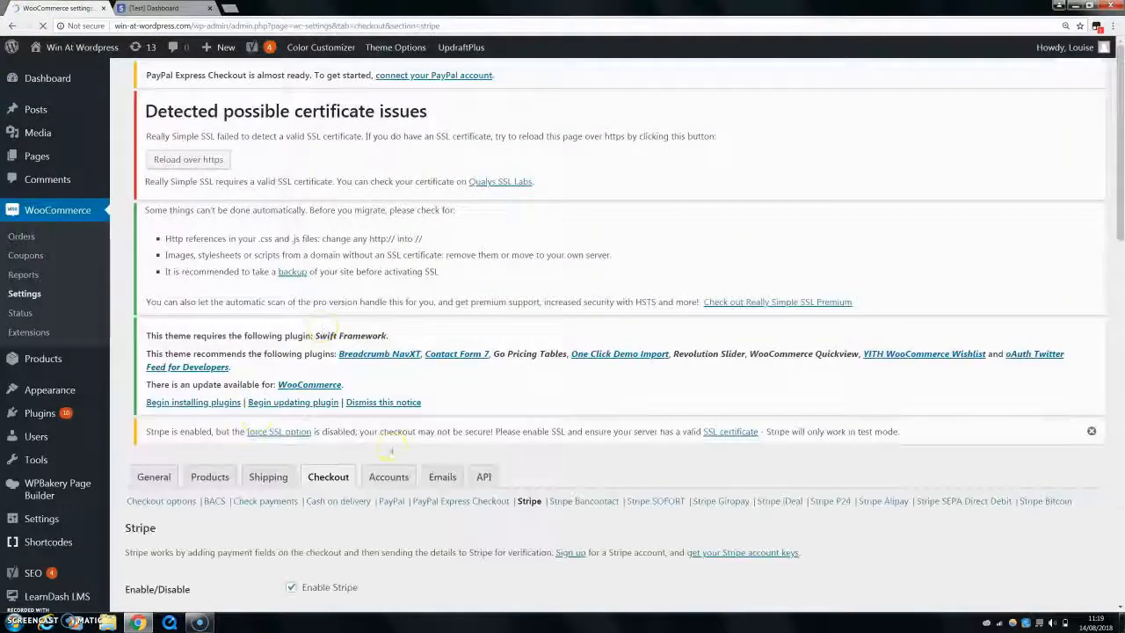
scroll("down", 3)
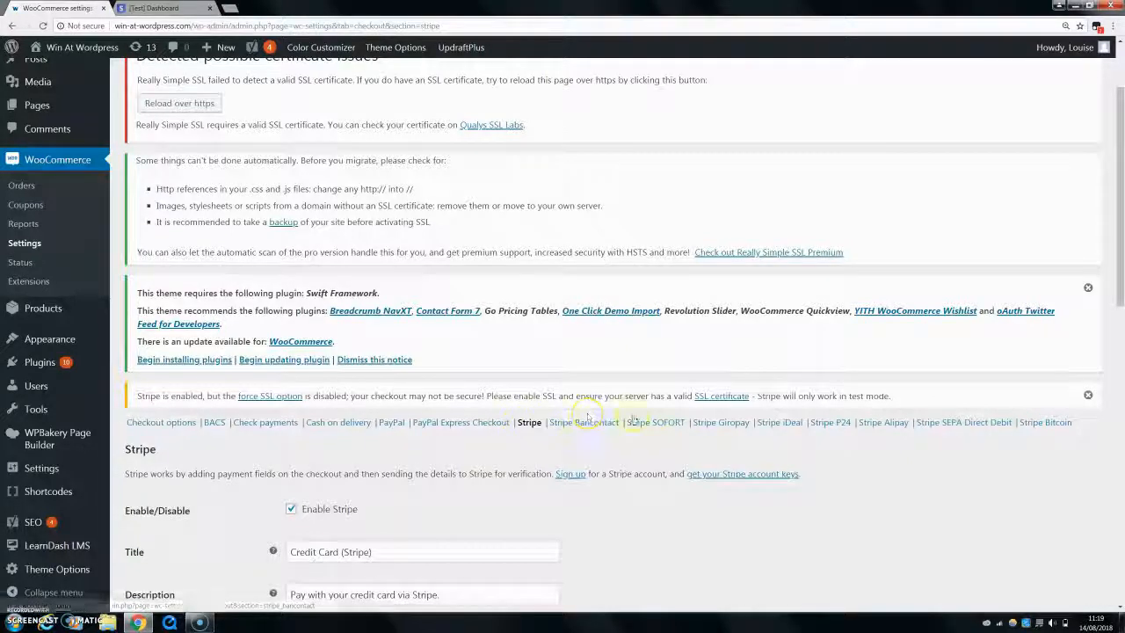
mouse_move(939, 427)
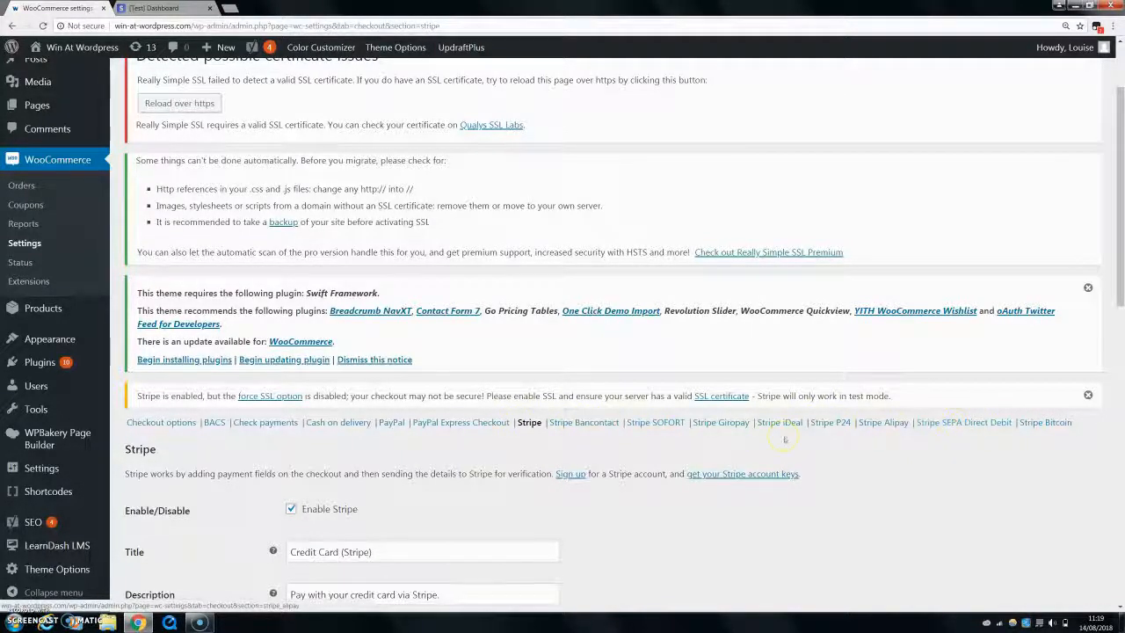
mouse_move(519, 422)
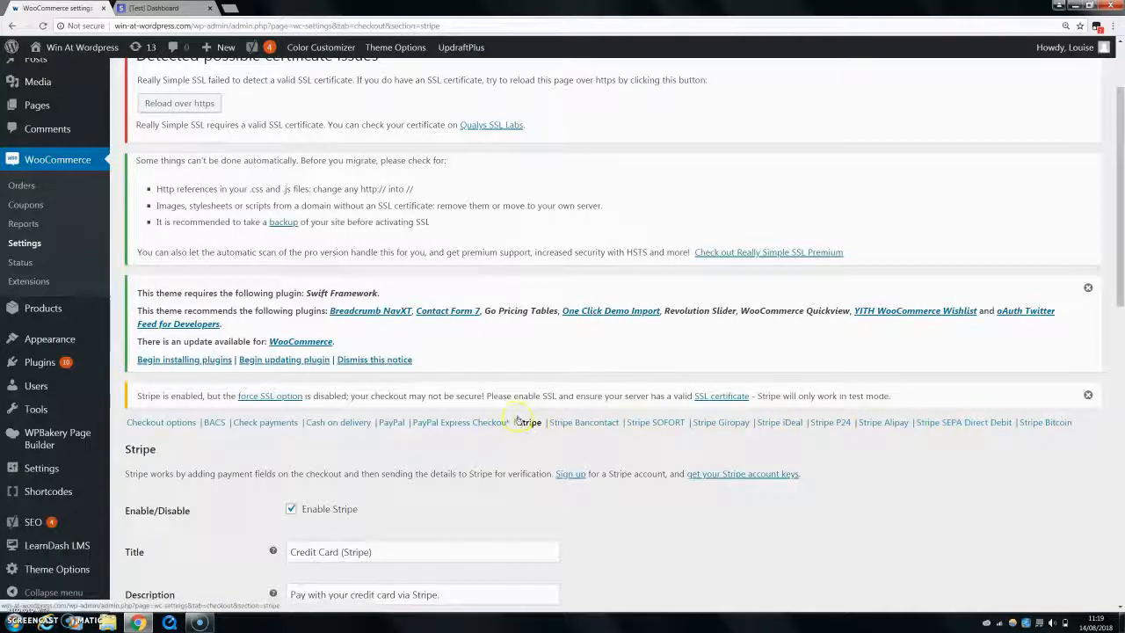
- Enable Test Mode for the Stripe gateway, revealing the webhook endpoint and test key fields
scroll("down", 3)
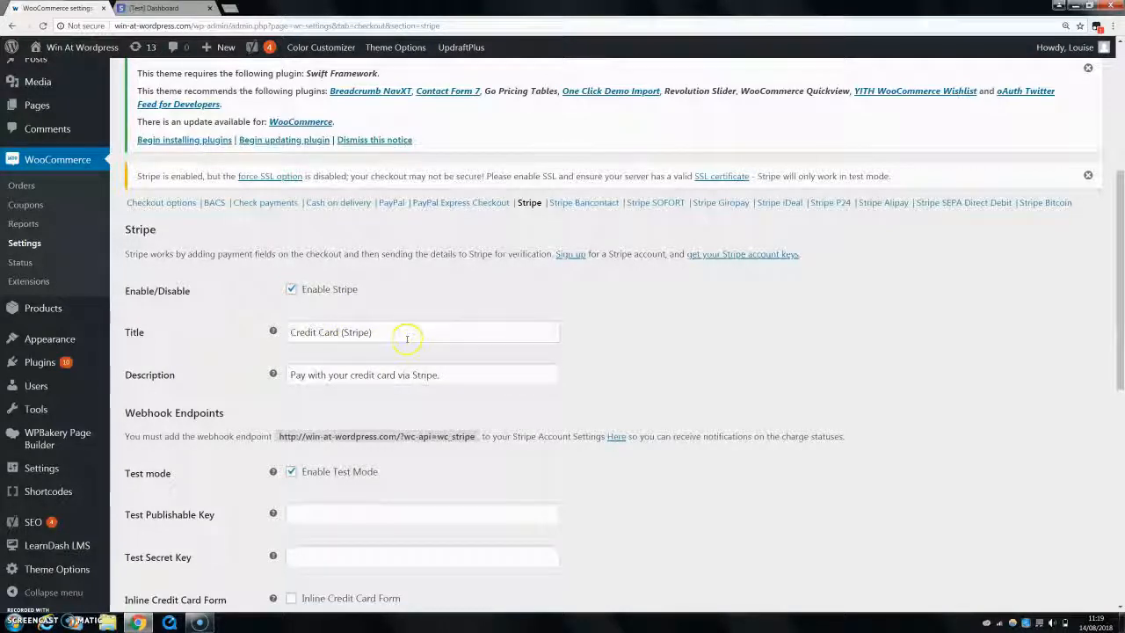
mouse_move(410, 334)
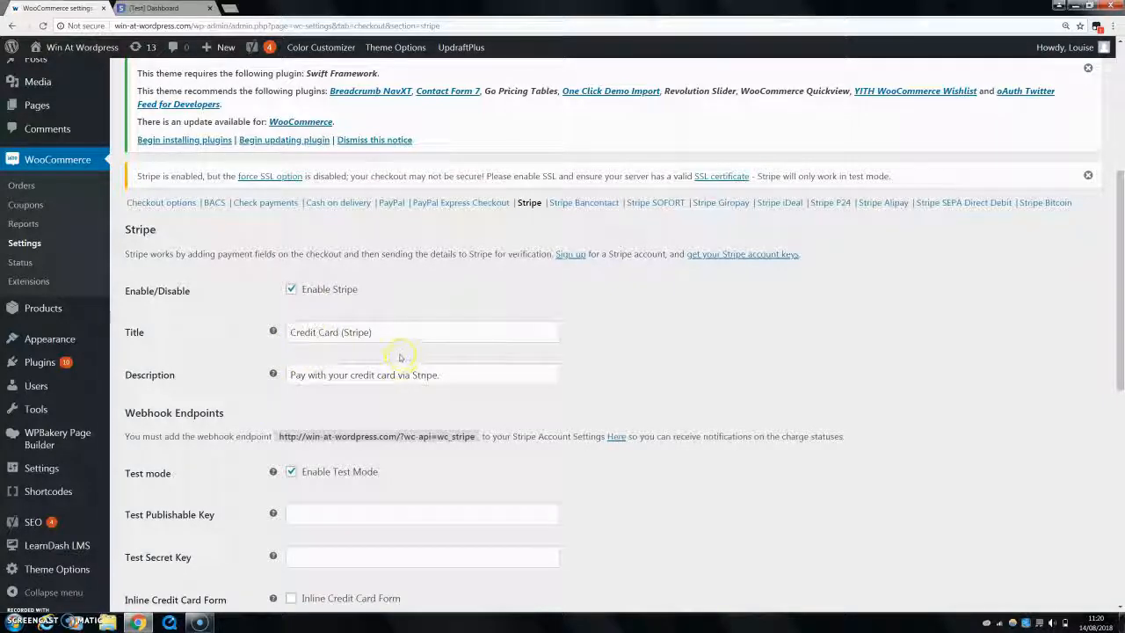
left_click(35, 408)
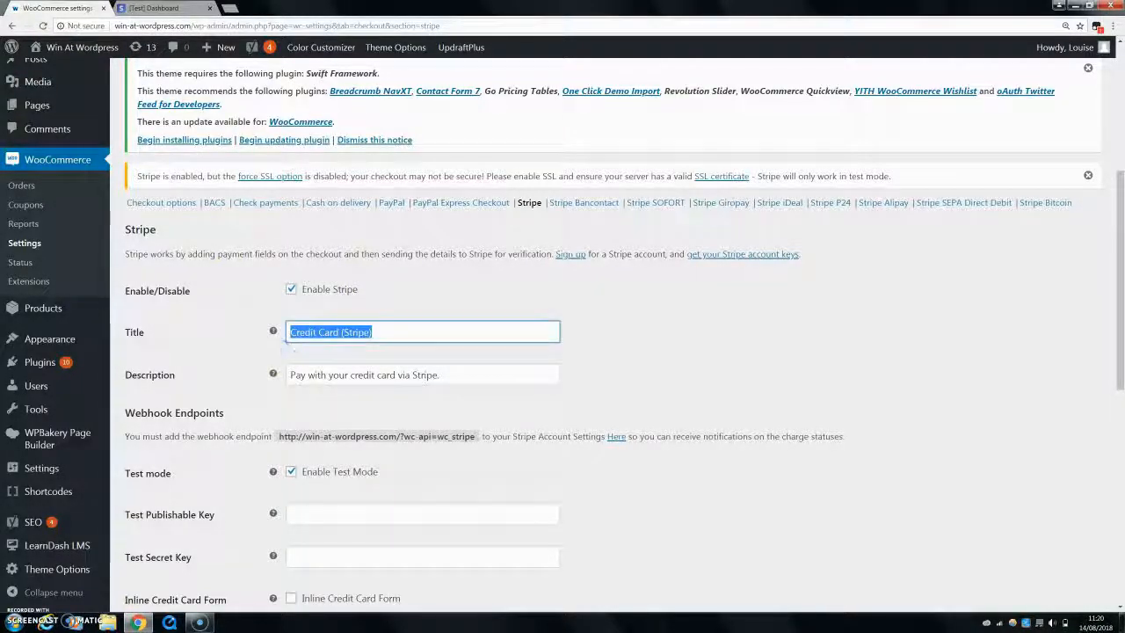
scroll("down", 3)
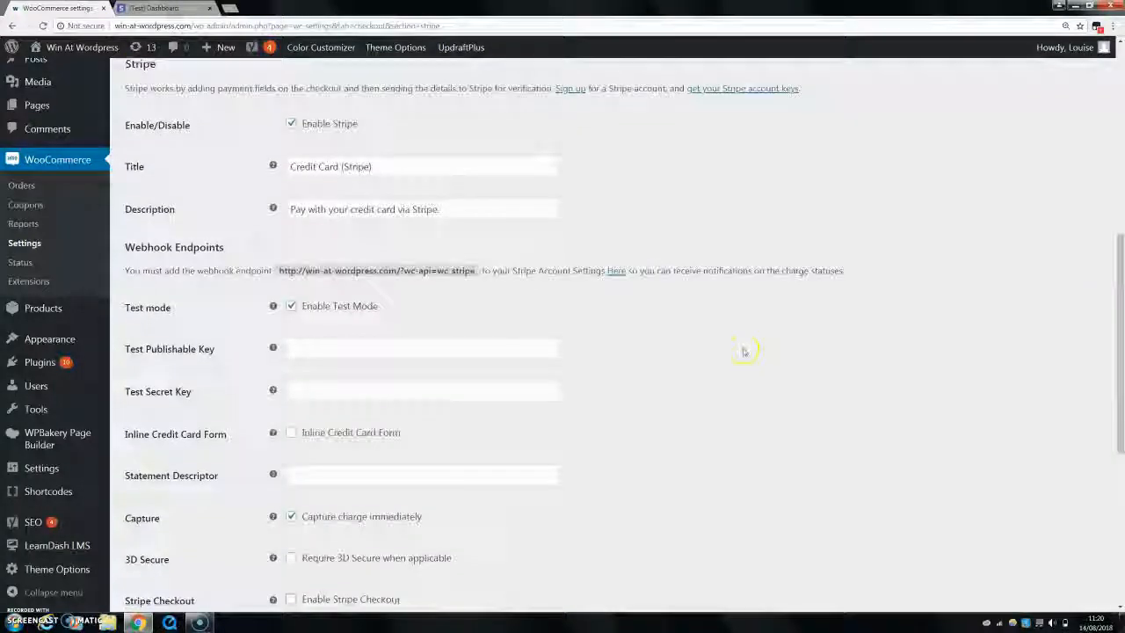
scroll("down", 3)
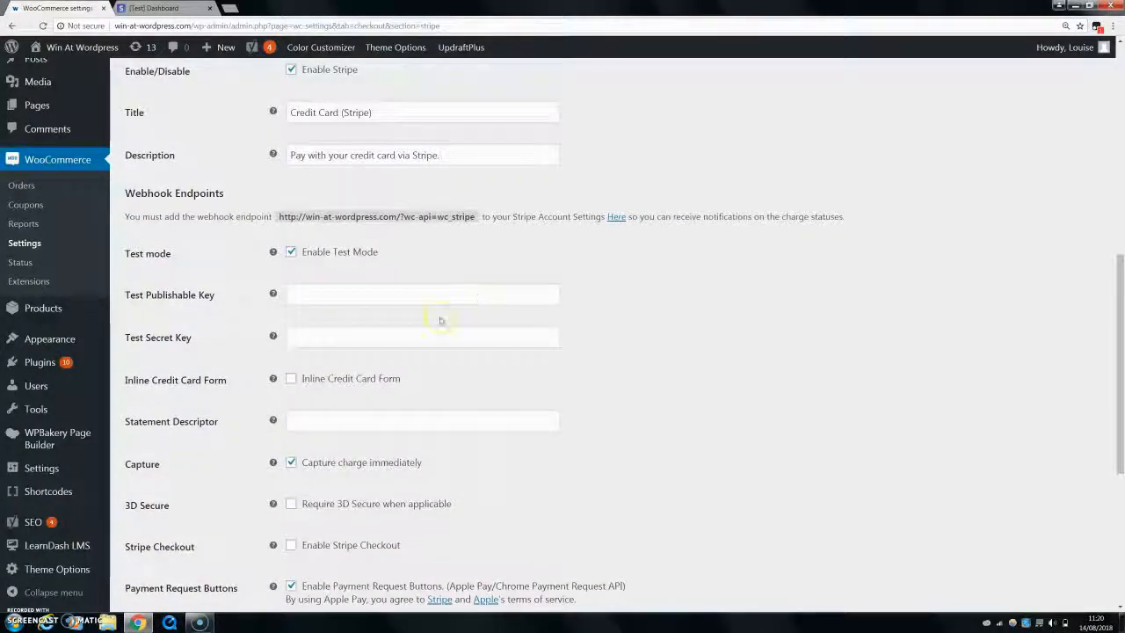
left_click(292, 251)
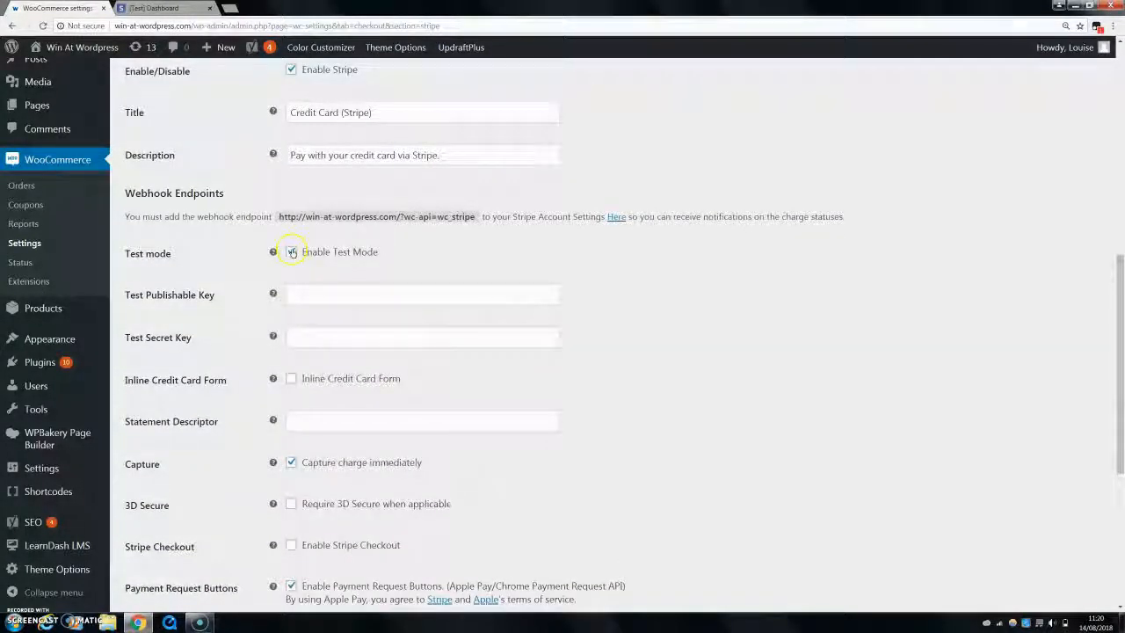
left_click(292, 251)
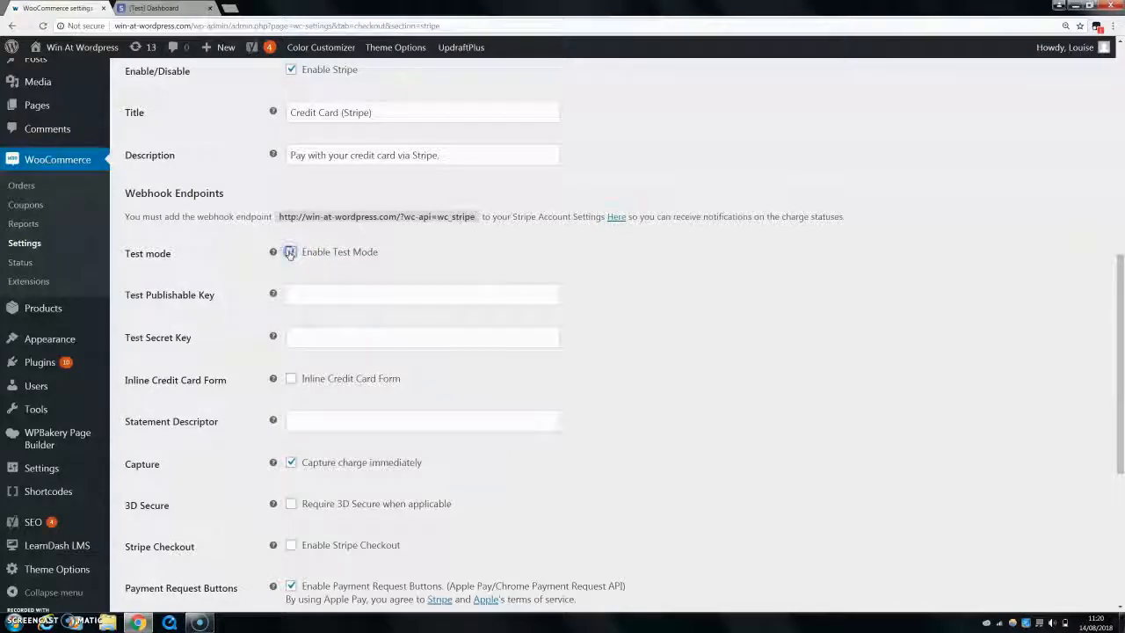
left_click(292, 251)
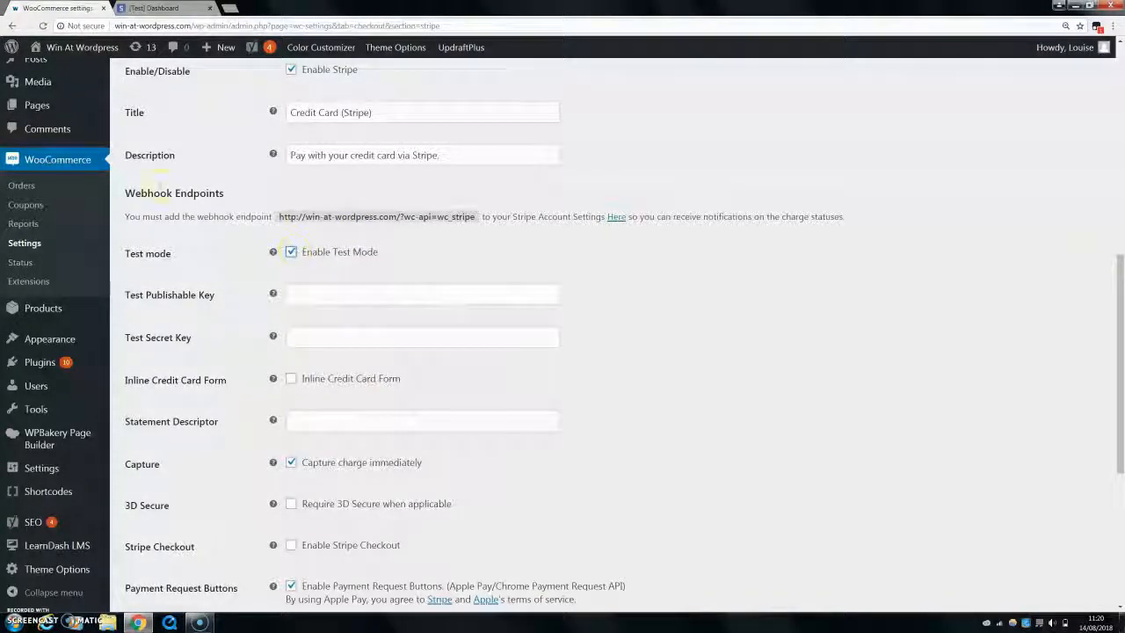
- View the test publishable and secret keys on the Stripe Dashboard API keys page
left_click(162, 7)
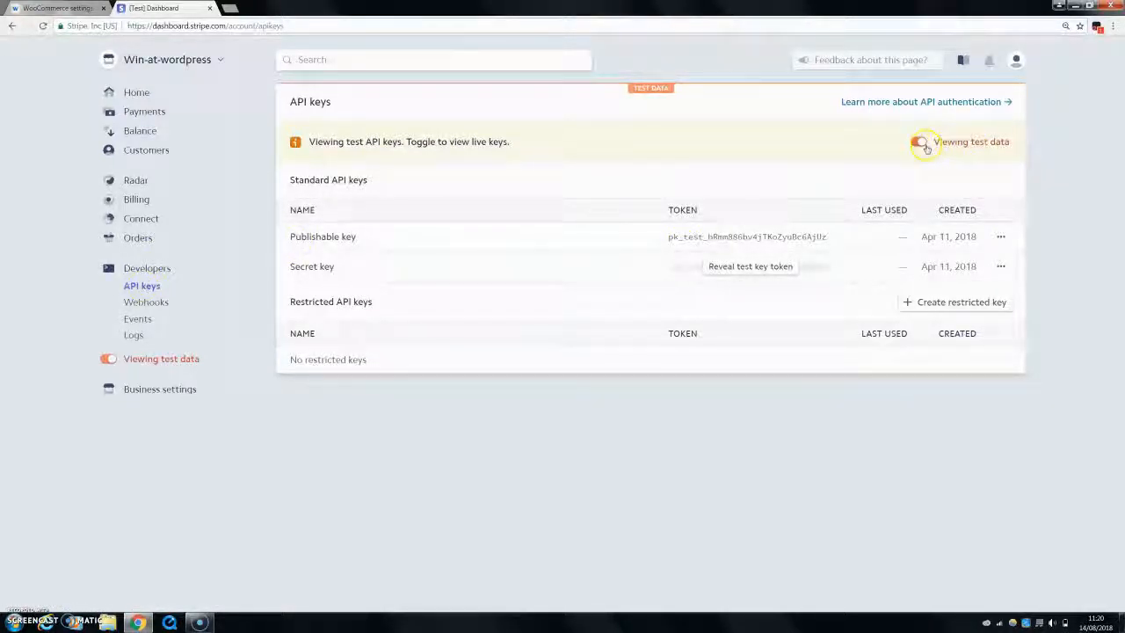
left_click(920, 140)
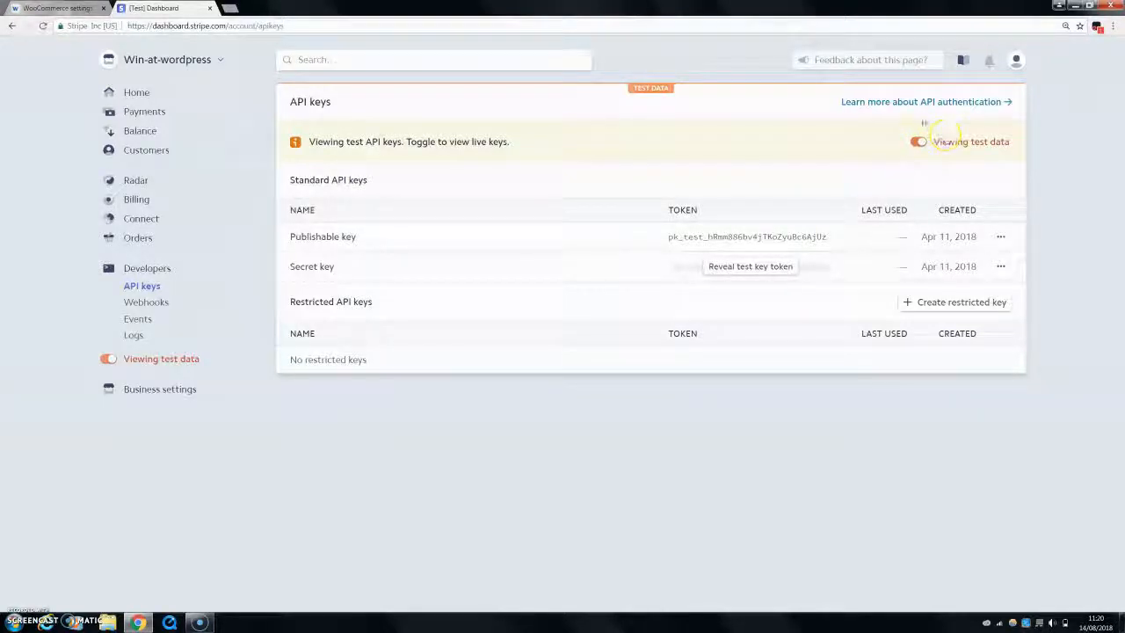
mouse_move(892, 133)
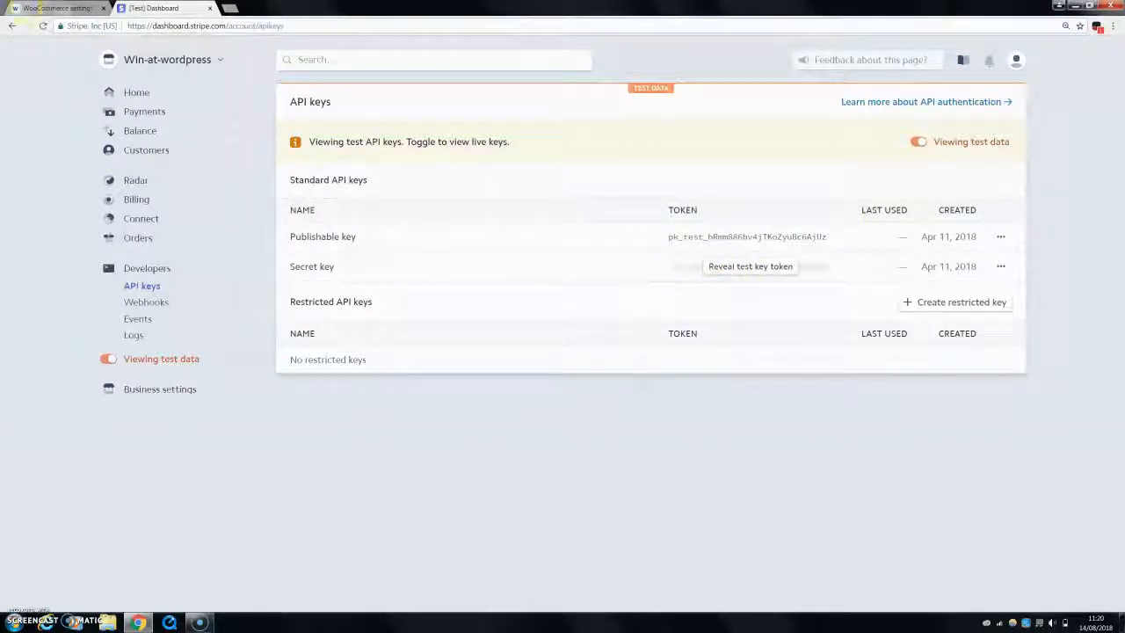
- Keep Stripe Test Mode enabled in WooCommerce with the test key fields still empty
left_click(56, 7)
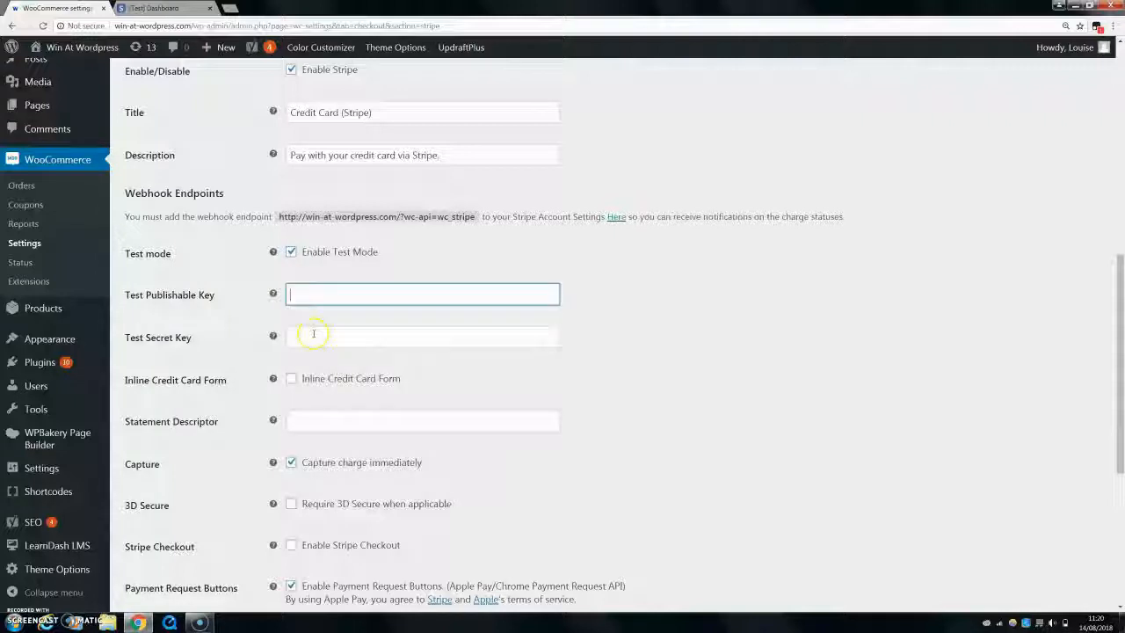
left_click(422, 337)
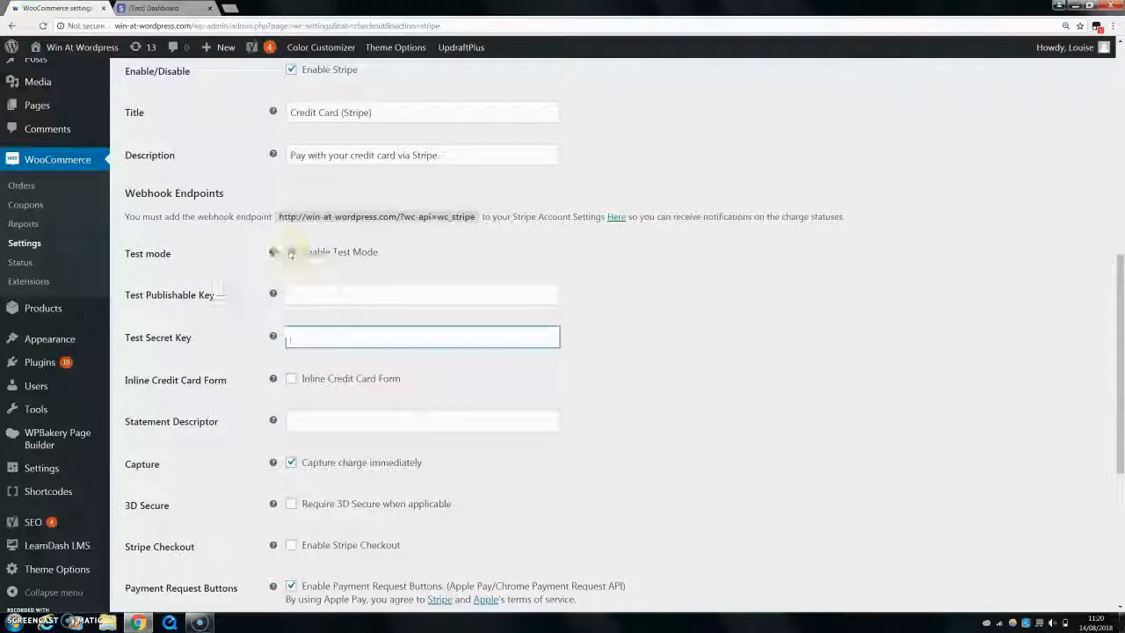
left_click(292, 251)
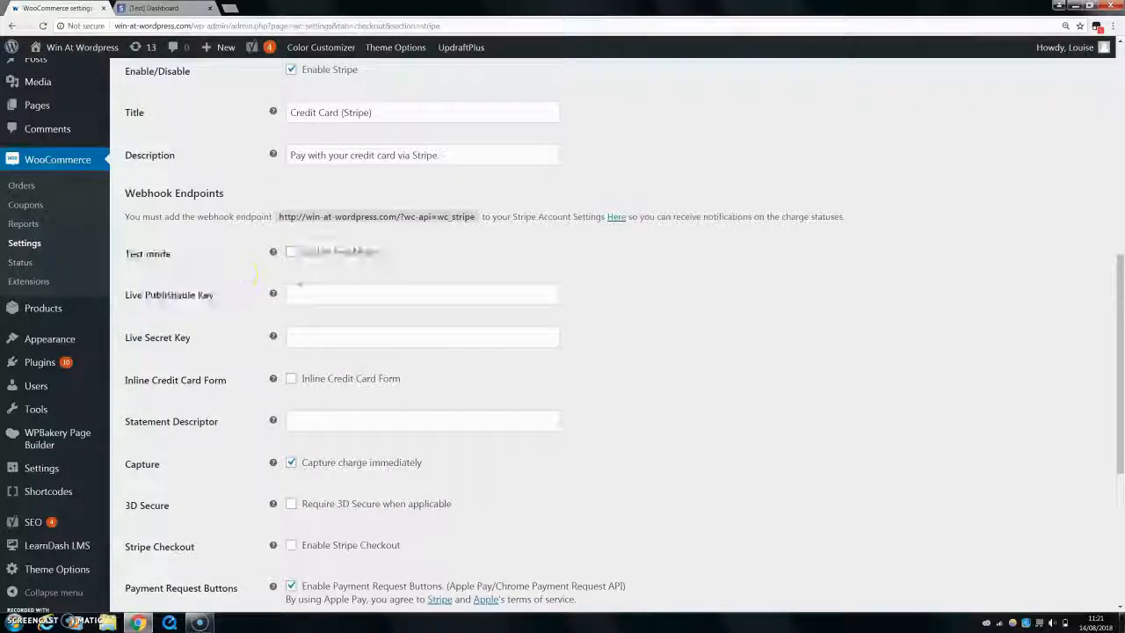
left_click(291, 252)
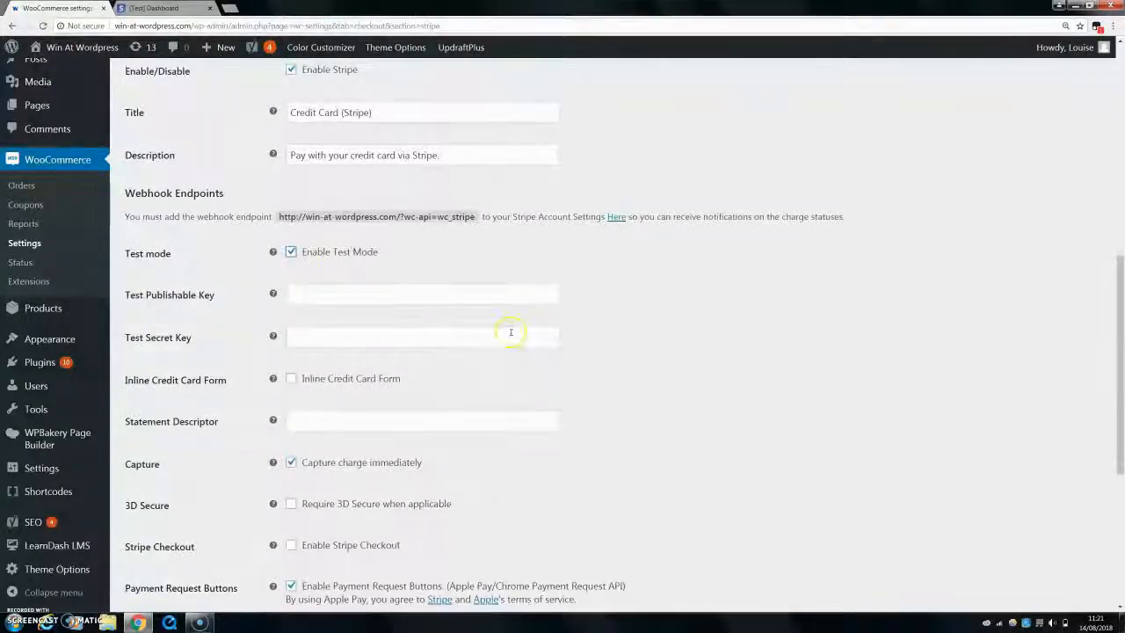
scroll("down", 3)
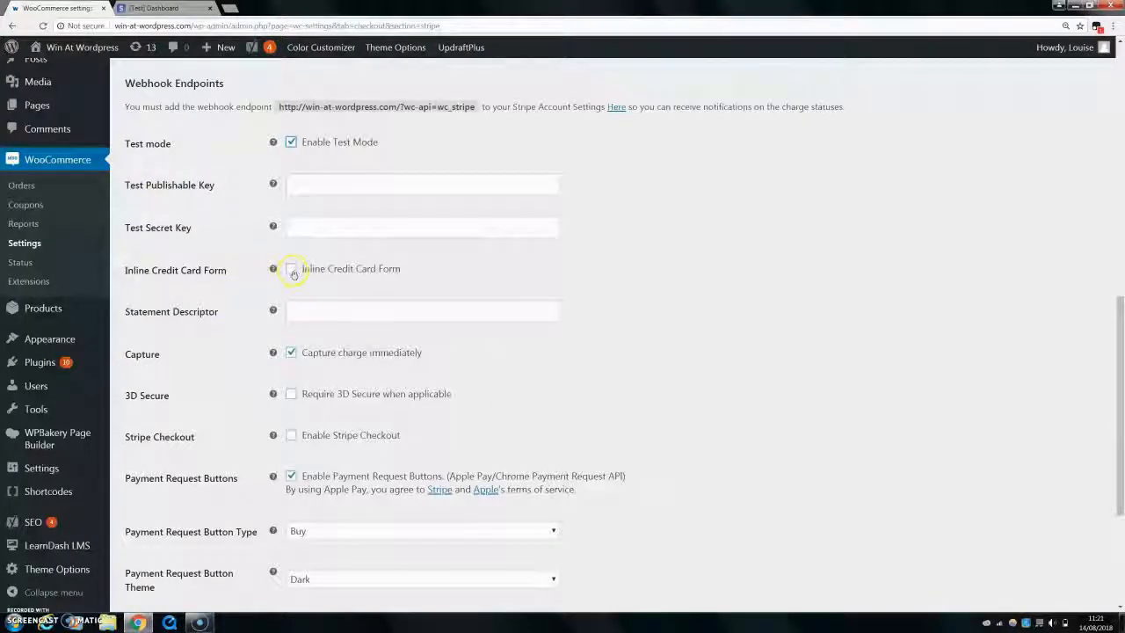
left_click(292, 267)
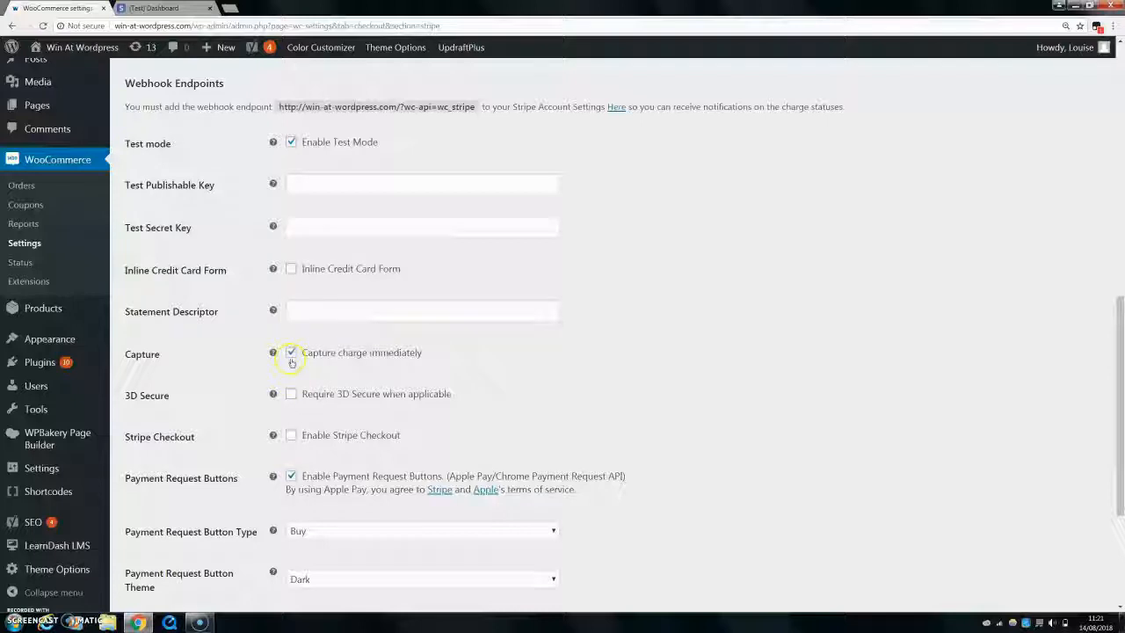
scroll("down", 3)
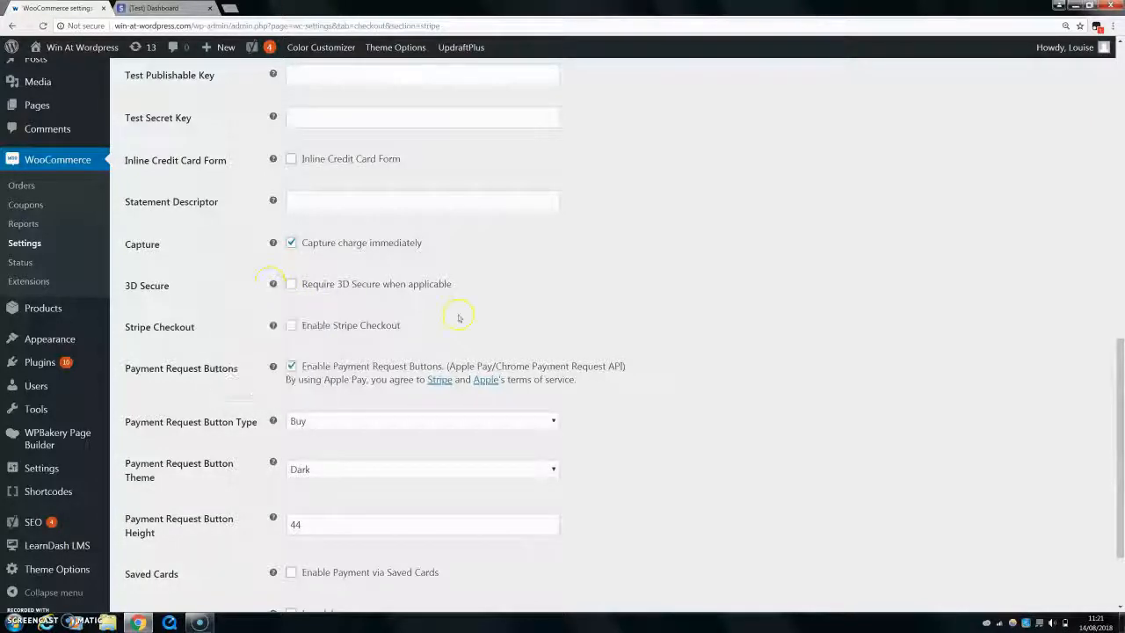
scroll("down", 3)
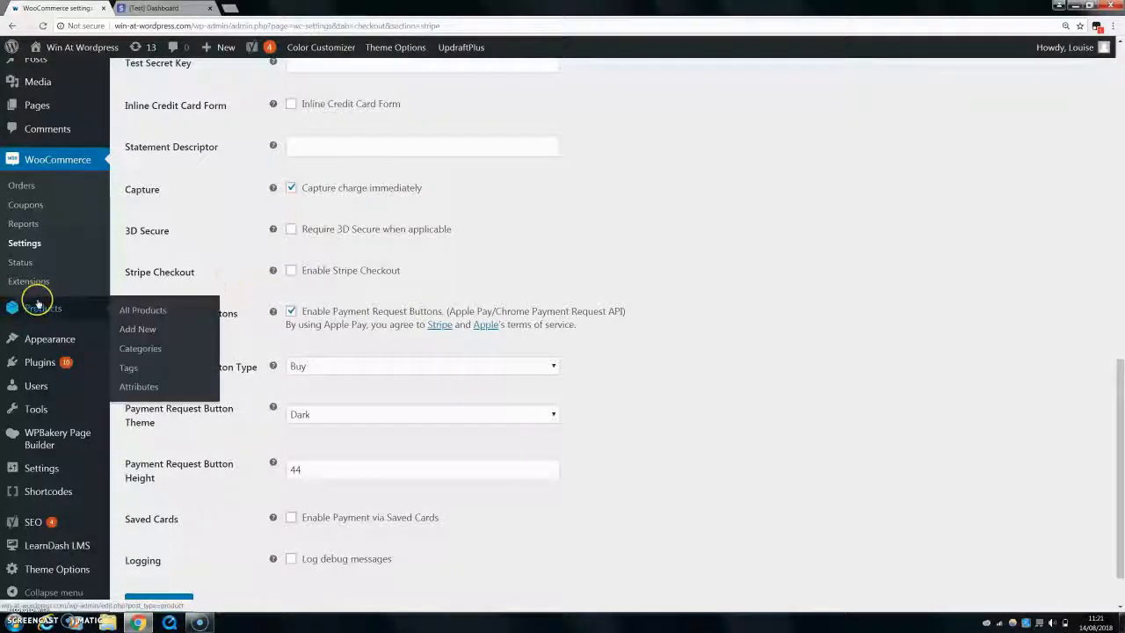
mouse_move(696, 378)
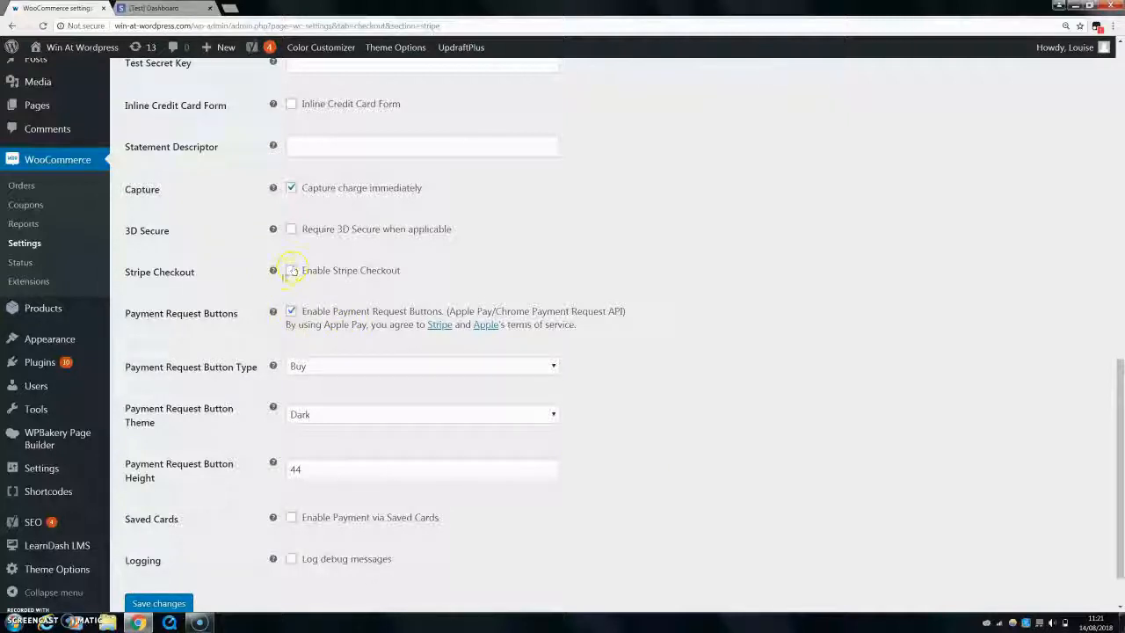
left_click(422, 302)
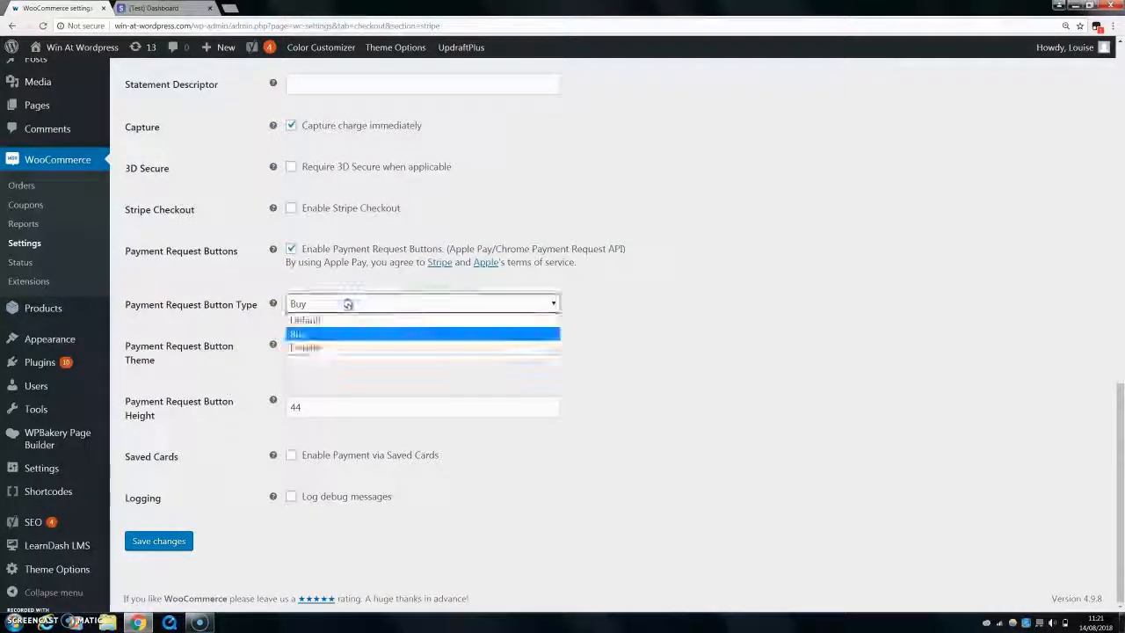
left_click(422, 334)
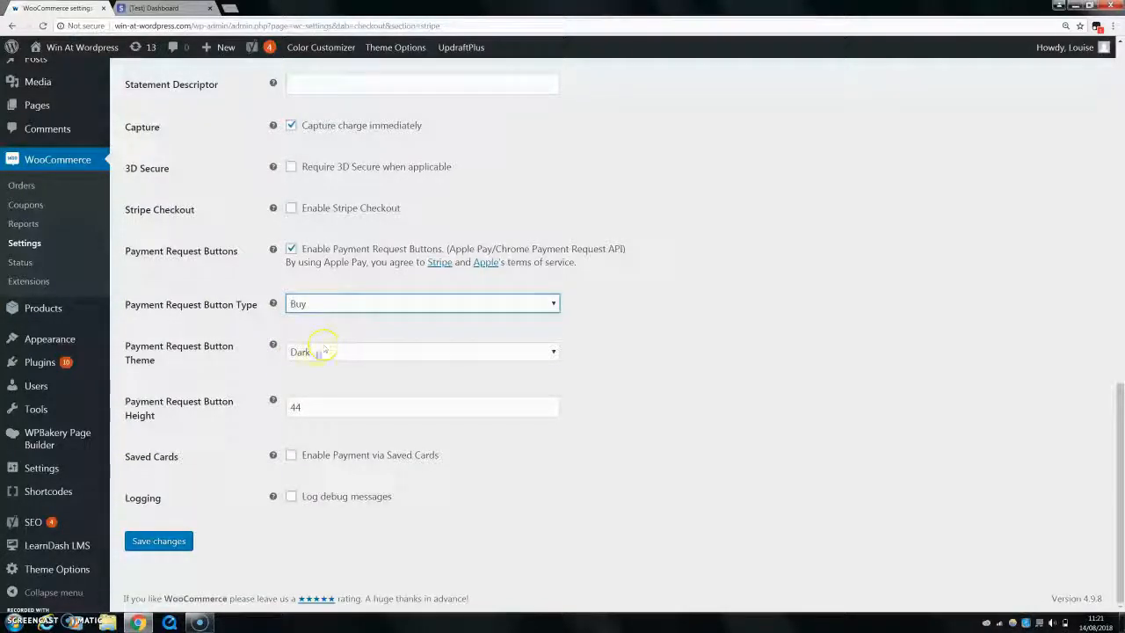
left_click(422, 352)
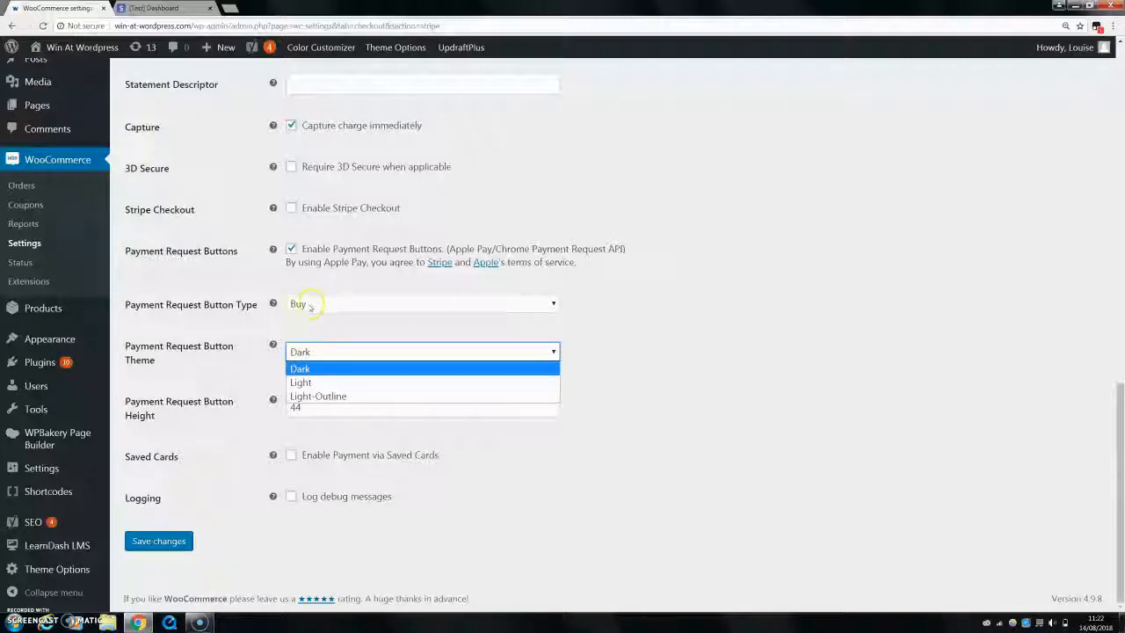
left_click(299, 369)
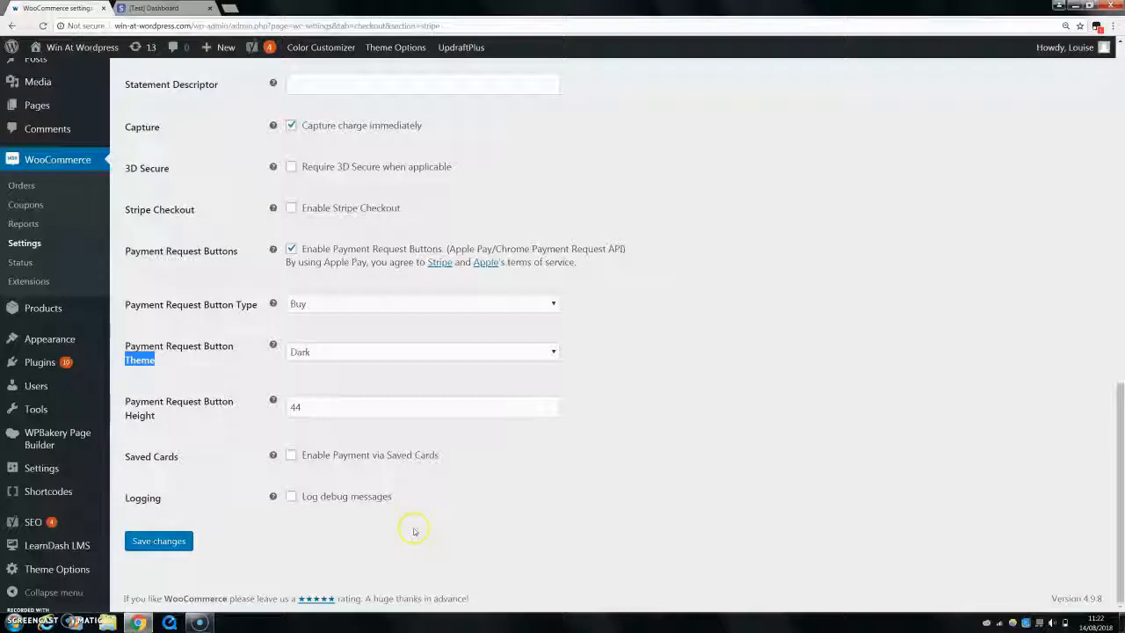
mouse_move(202, 144)
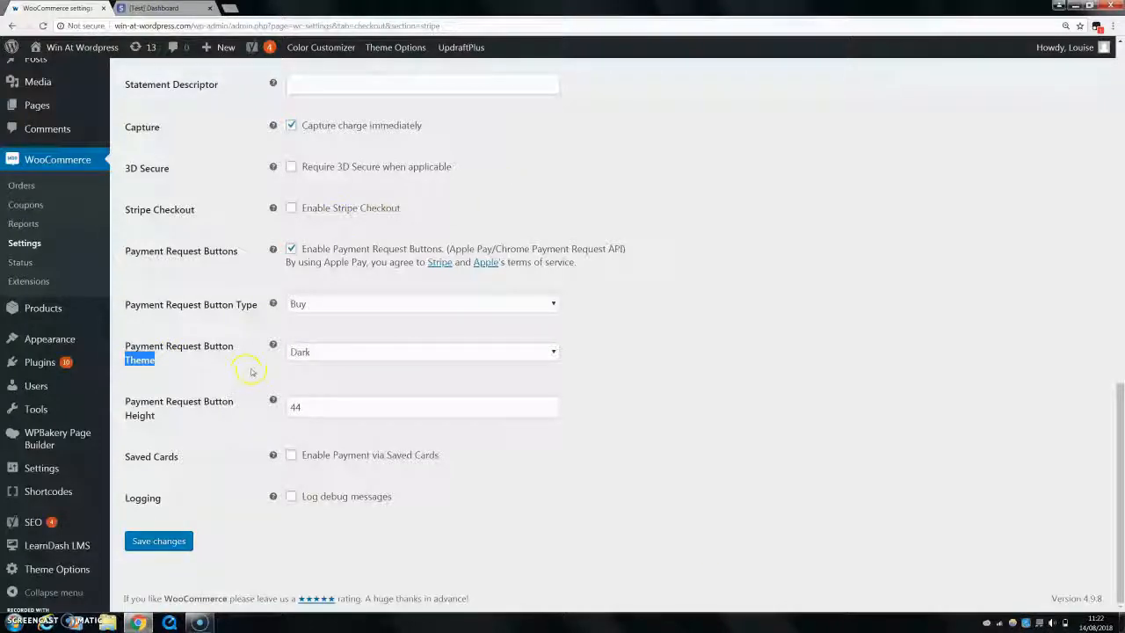
mouse_move(274, 229)
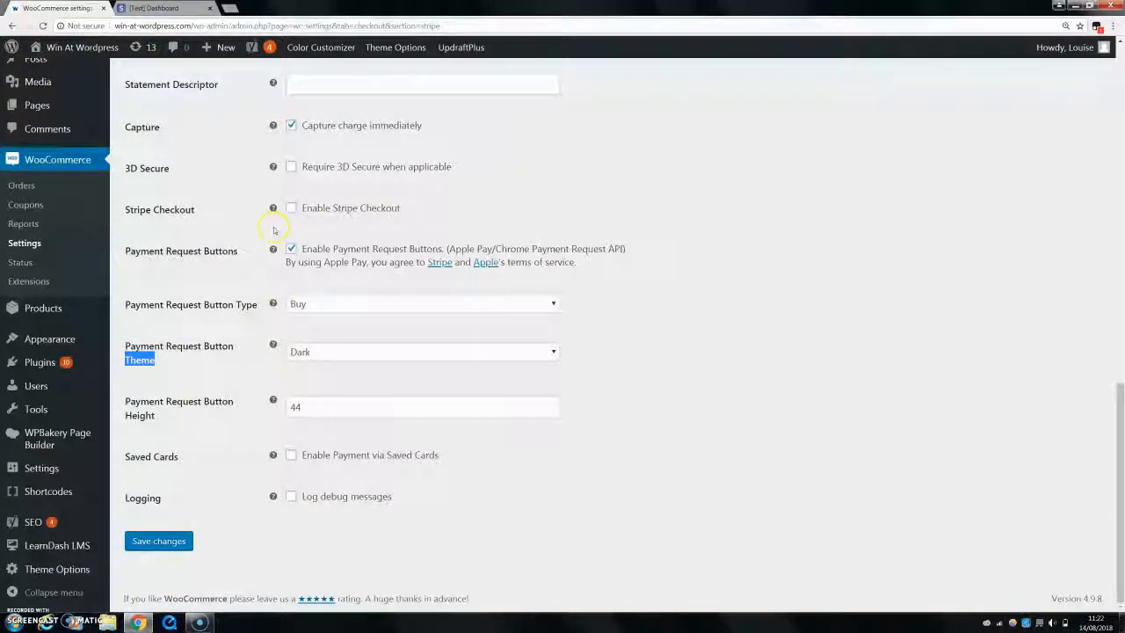